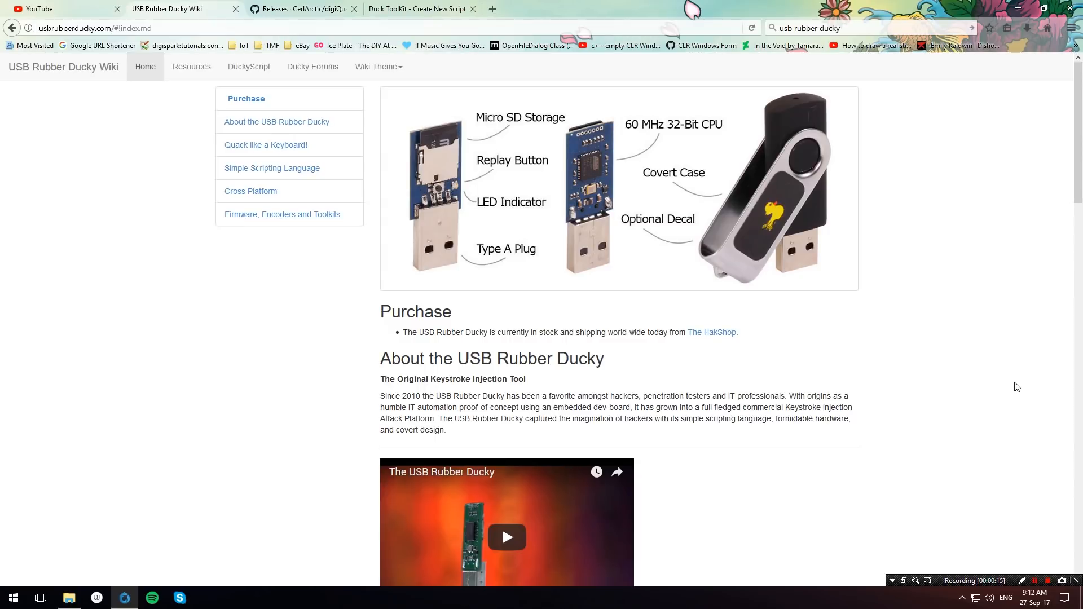
mouse_move(1069, 300)
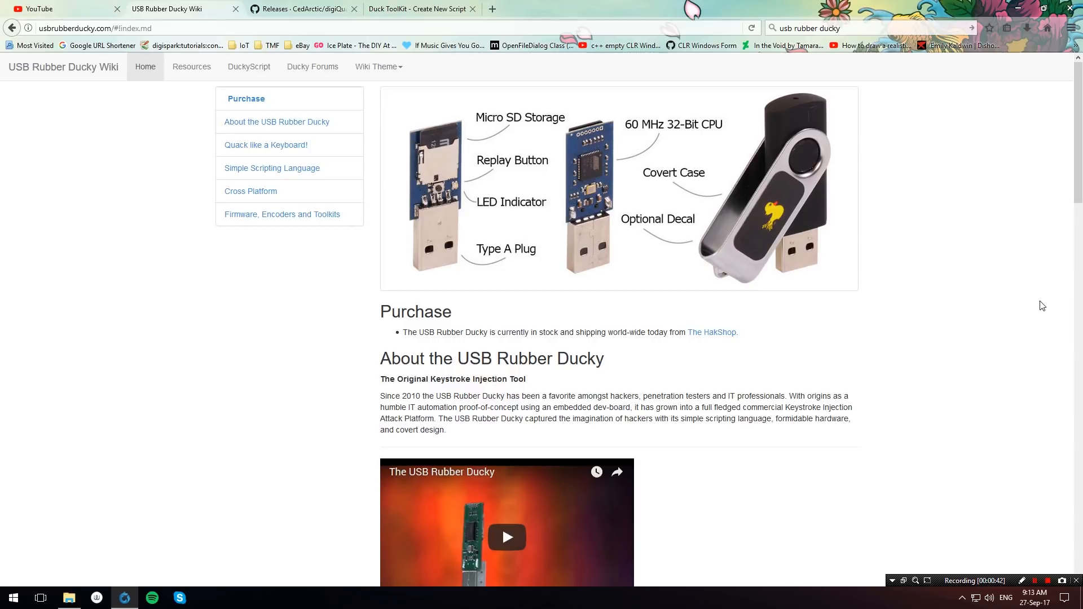
Show the eBay listing for the Digispark Kickstarter Micro board at US $1.42
left_click(59, 8)
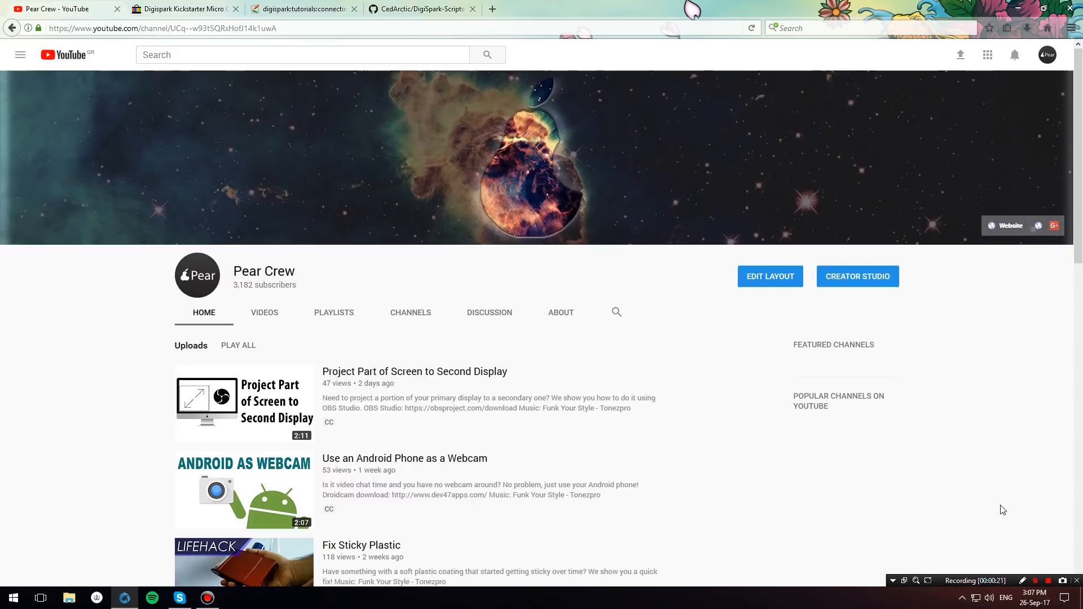
left_click(183, 8)
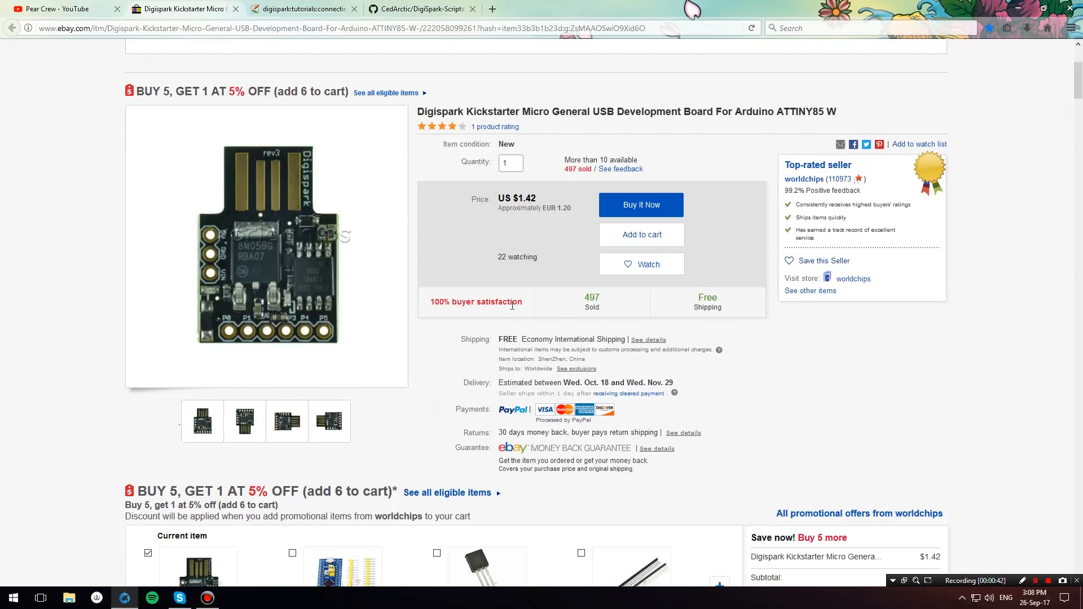
mouse_move(490, 228)
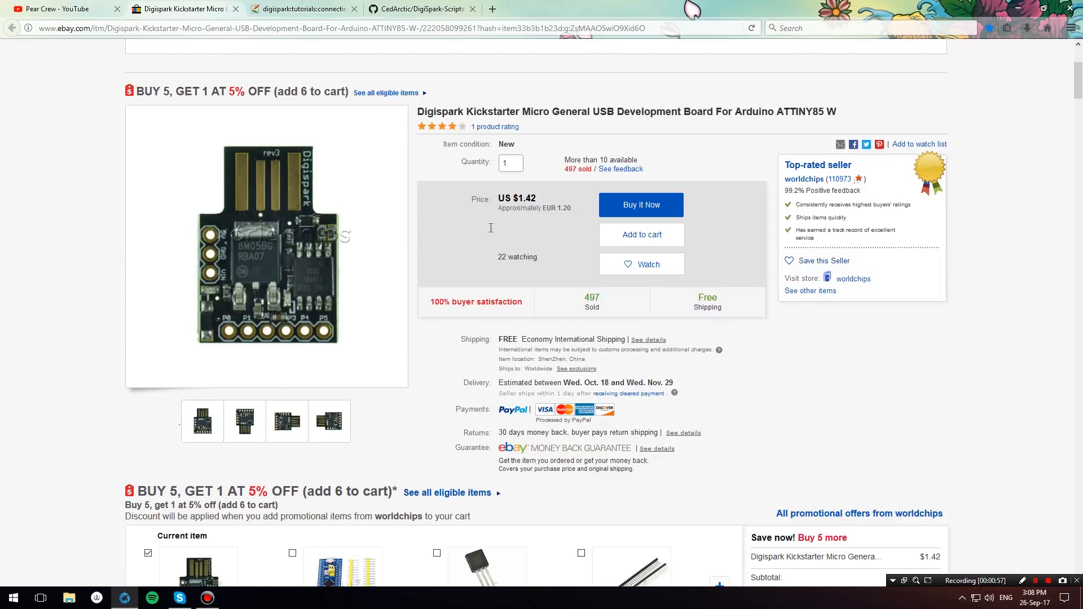
mouse_move(487, 138)
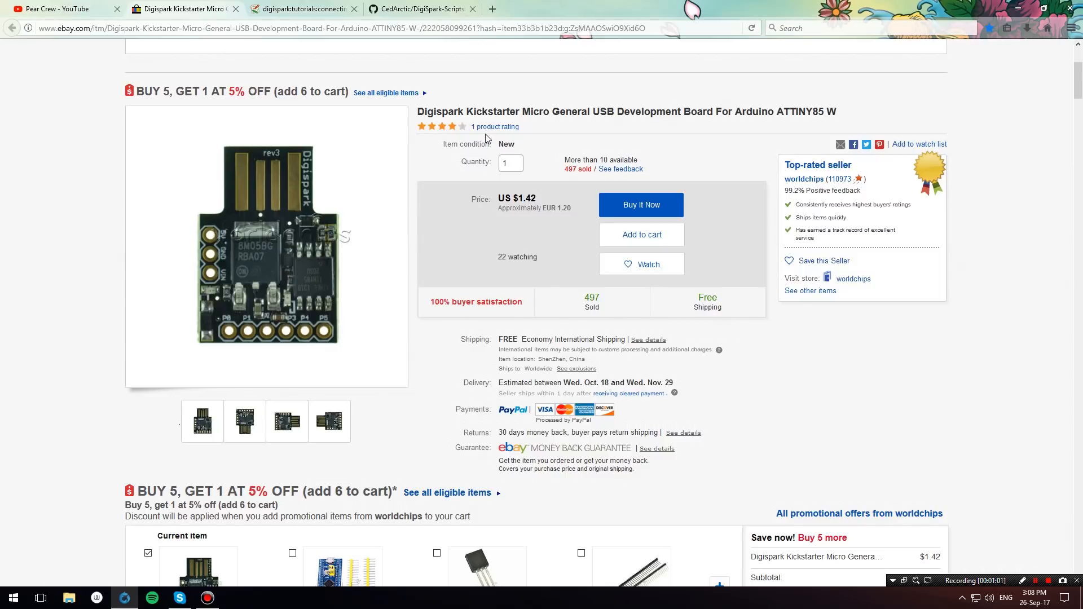
mouse_move(490, 91)
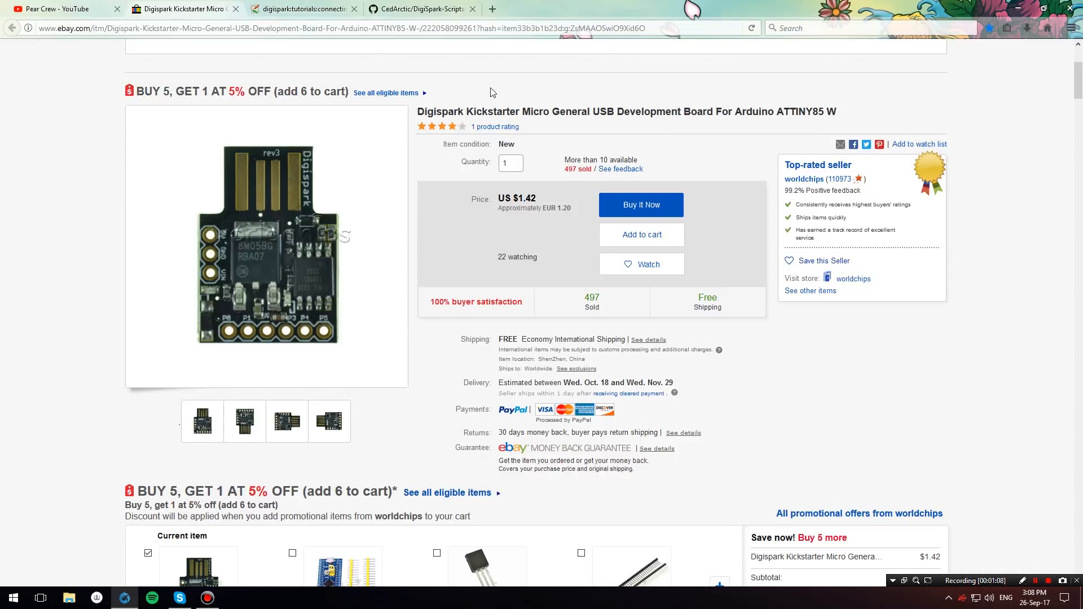
mouse_move(407, 89)
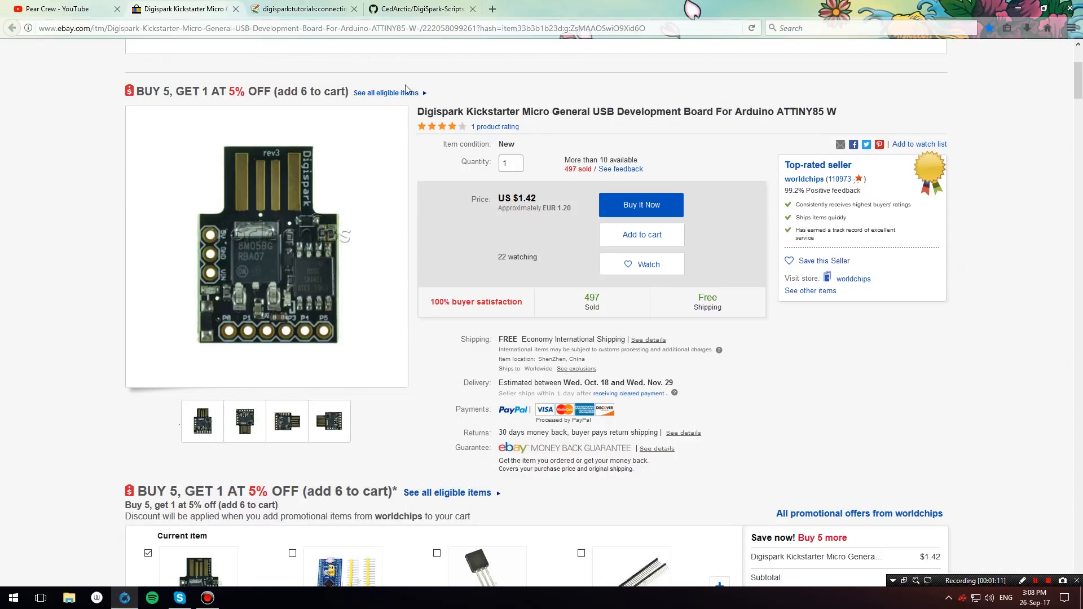
Show the Digistump wiki's Connecting and Programming Your Digispark tutorial from the top
left_click(303, 9)
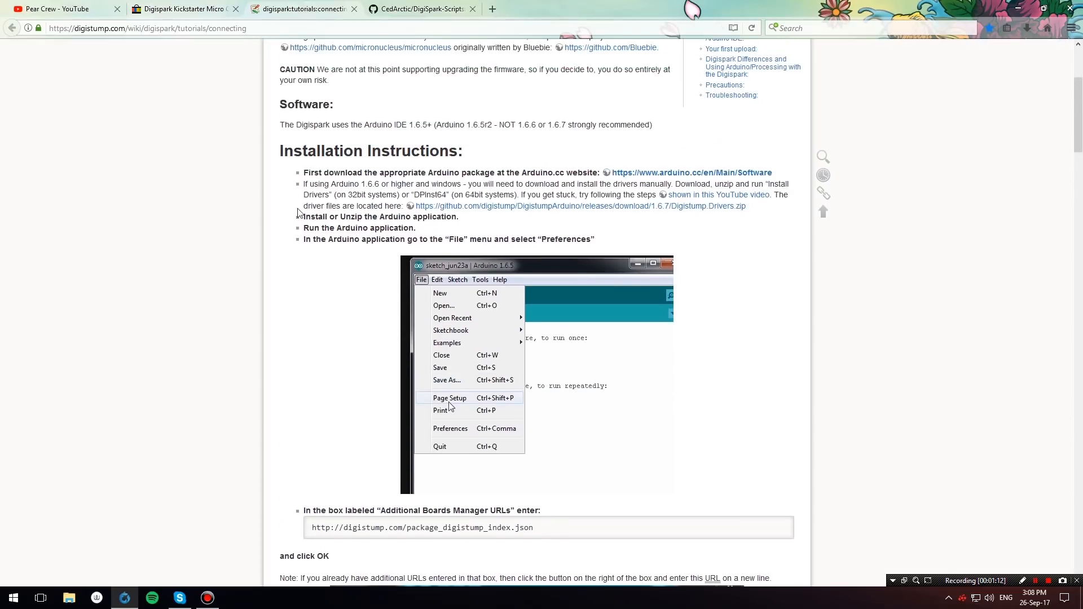
scroll("up", 3)
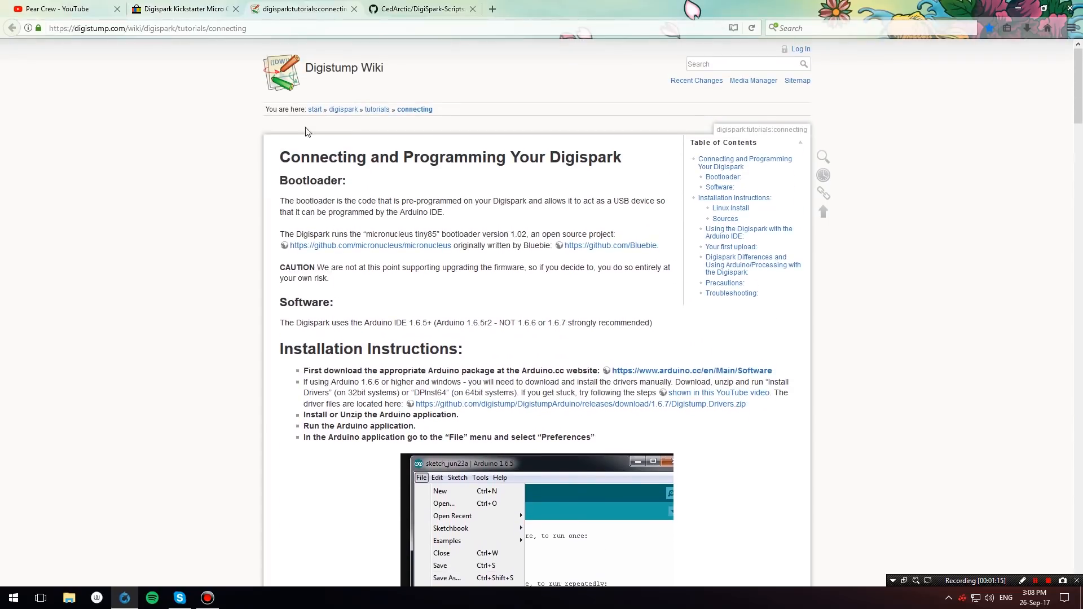
mouse_move(344, 340)
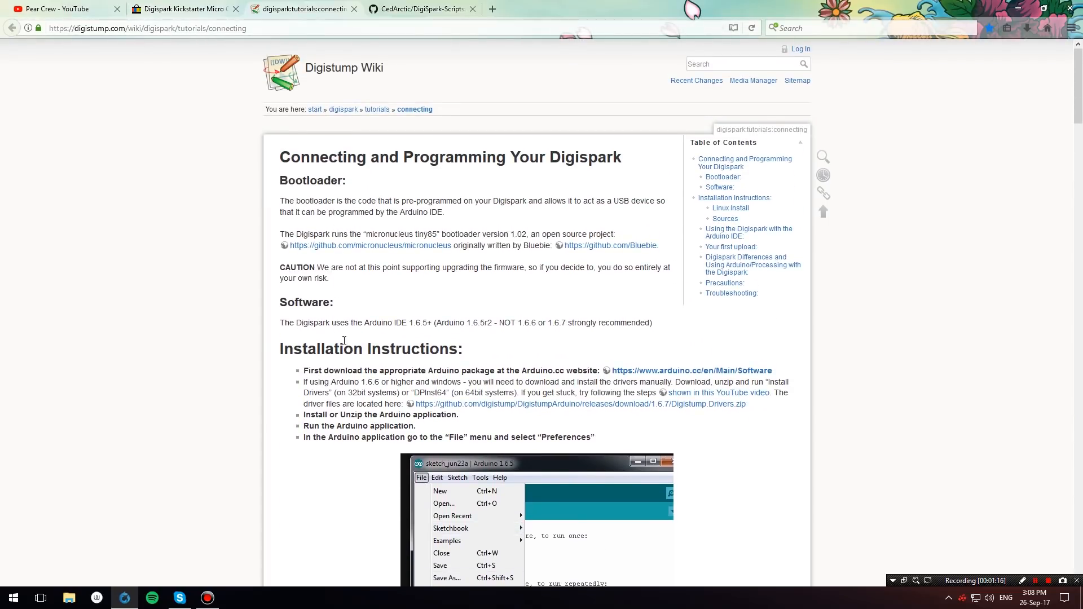
scroll("down", 3)
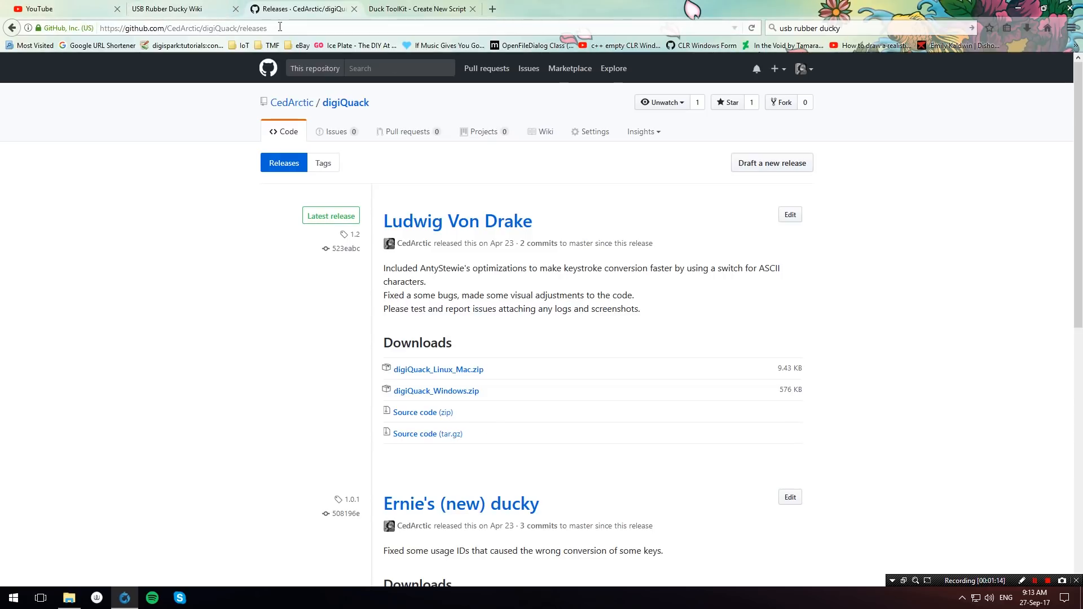
mouse_move(465, 332)
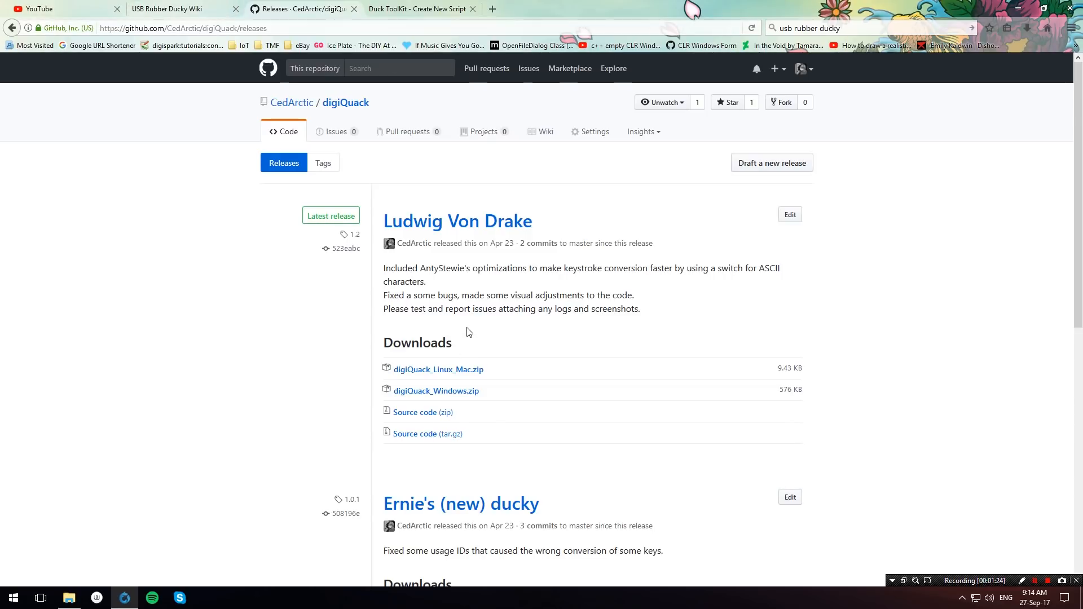
Download digiQuack_Windows.zip from the latest GitHub release and view its digiQuack.exe
scroll("down", 3)
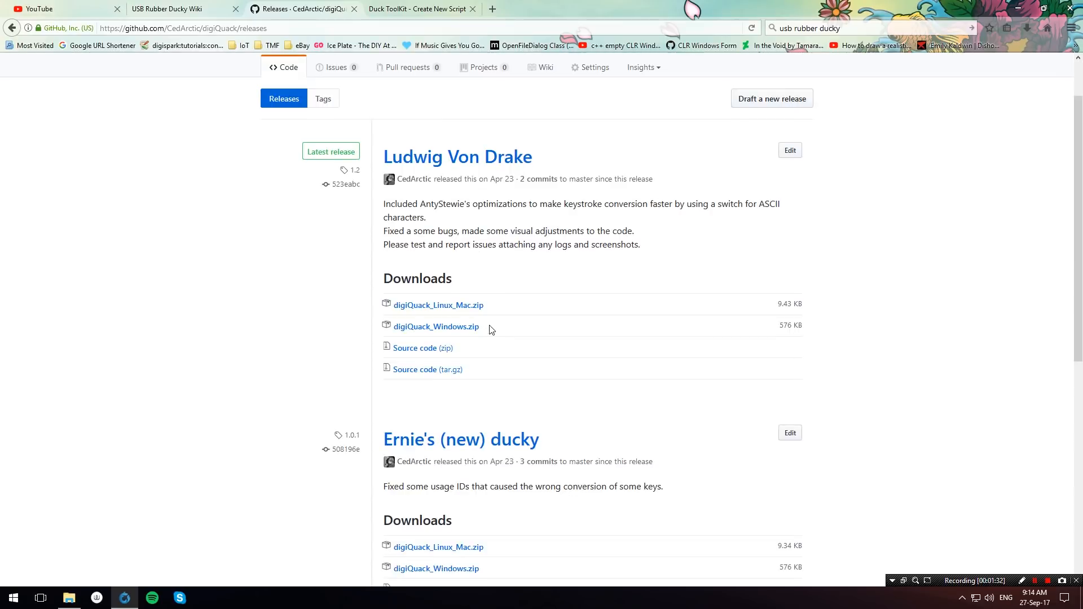
mouse_move(479, 330)
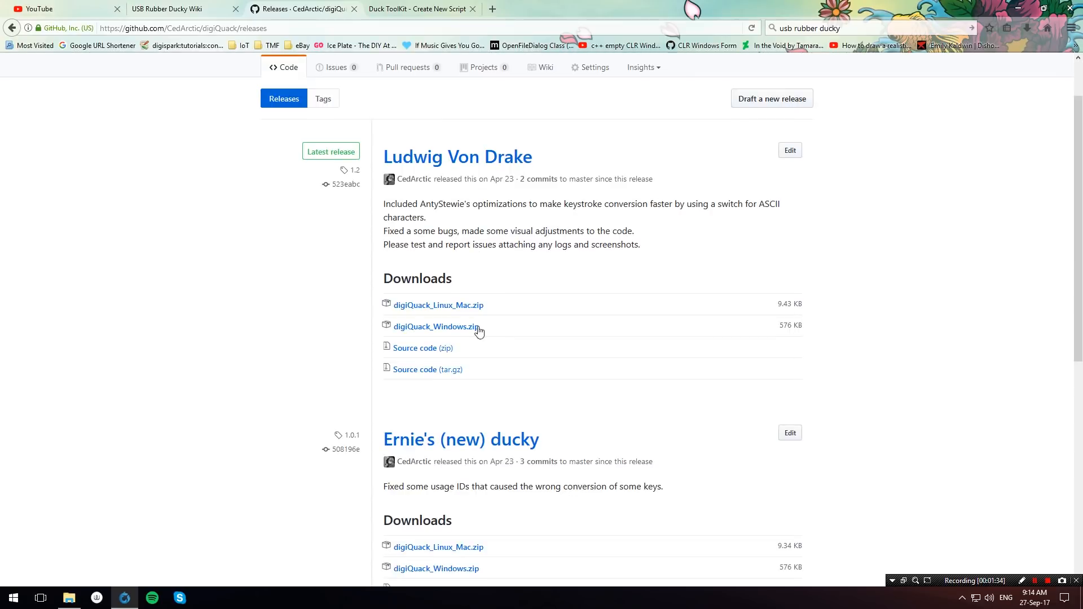
mouse_move(460, 330)
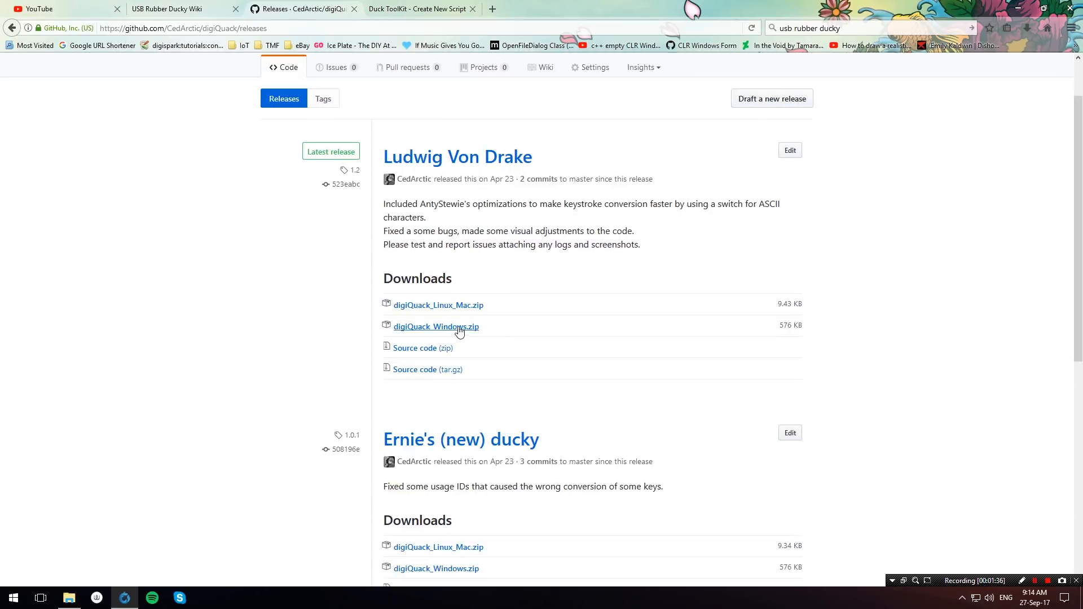
left_click(435, 326)
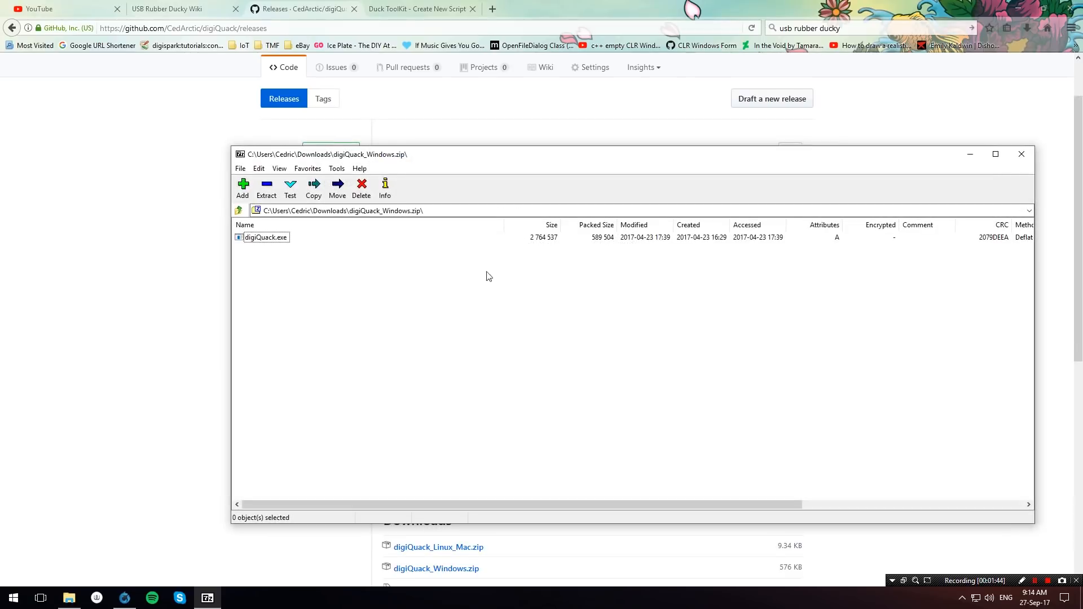
Extract digiQuack.exe from the archive into the Desktop DigiQuack folder
left_click(266, 237)
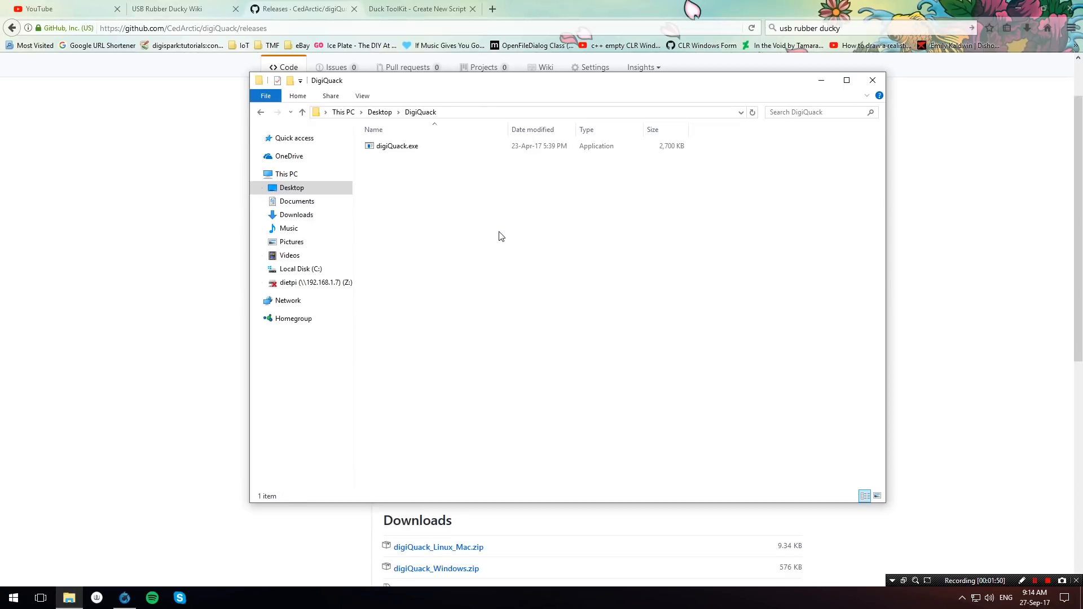
left_click(396, 145)
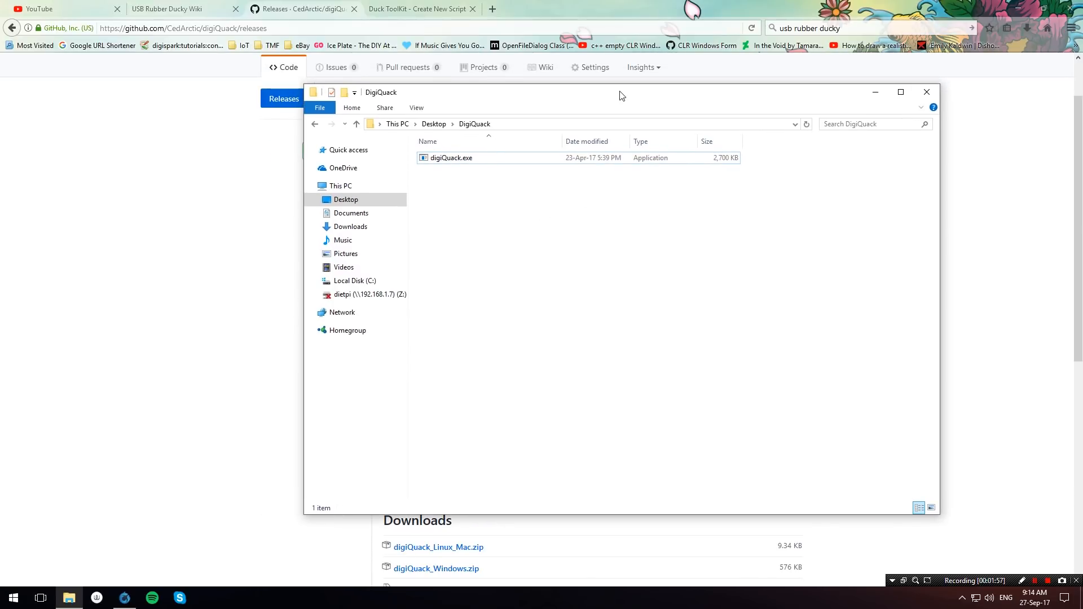
mouse_move(420, 8)
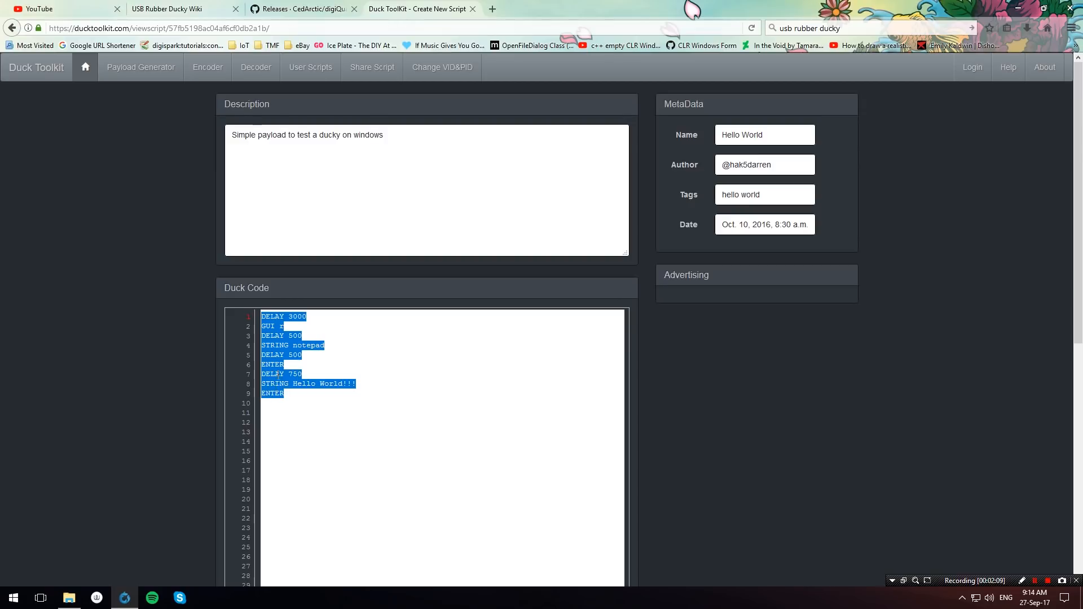
mouse_move(159, 557)
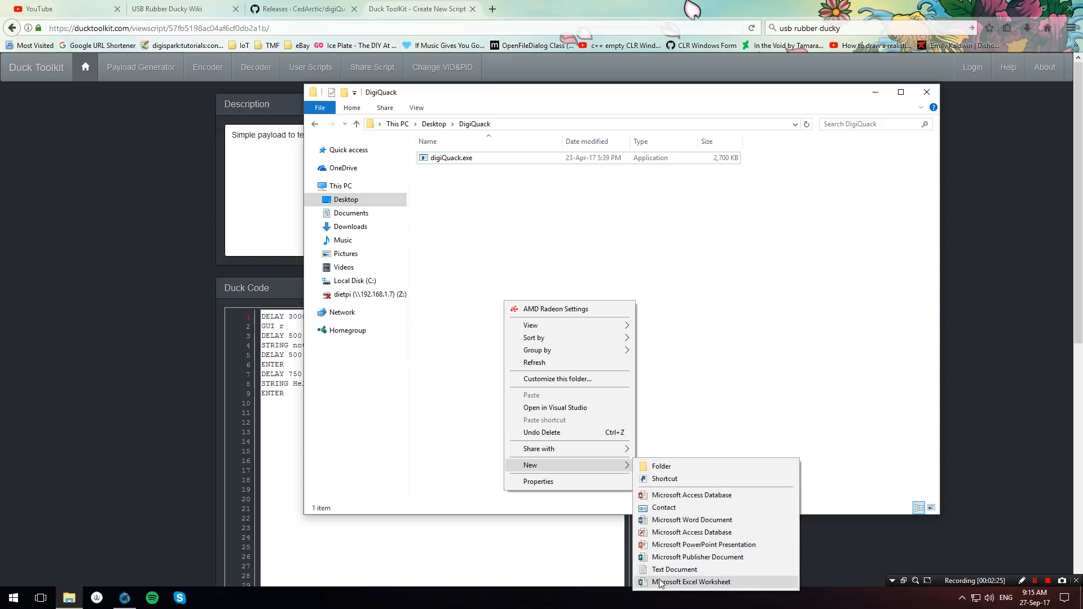
Create Ducky.txt beside digiQuack.exe and open it to hold the Duck Code payload
left_click(673, 569)
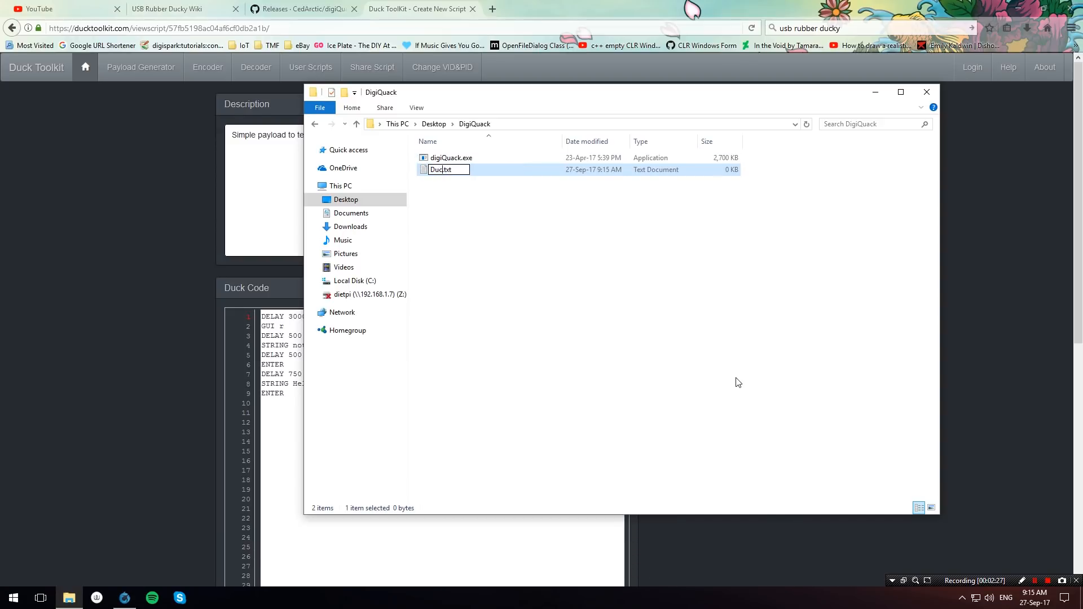
double_click(442, 169)
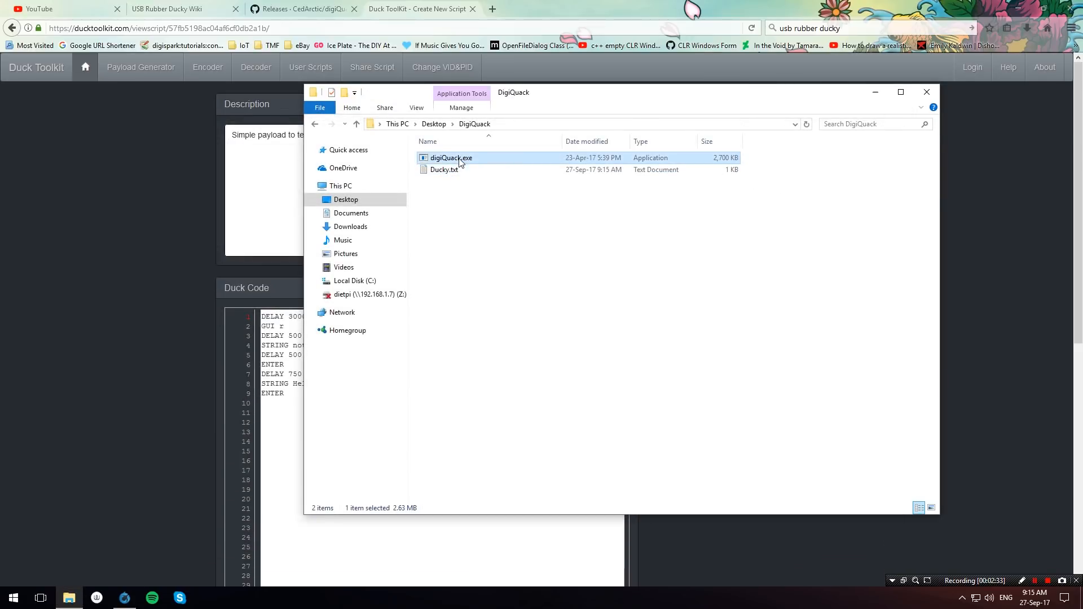
Run digiQuack on C:\Users\Cedric\Desktop\DigiQuack\Ducky.txt to generate converted.txt
double_click(451, 157)
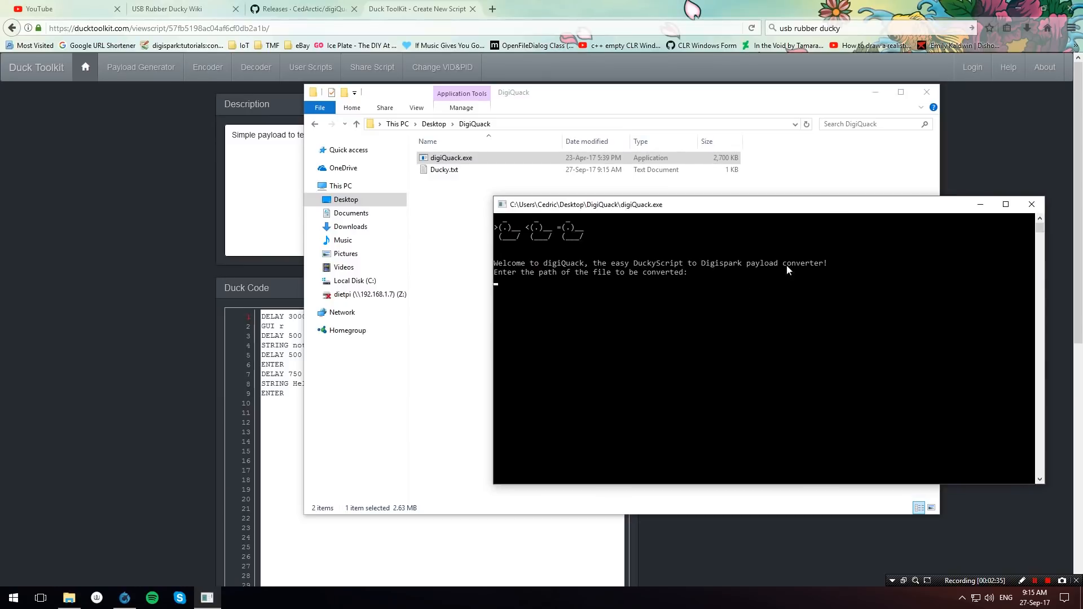
mouse_move(731, 325)
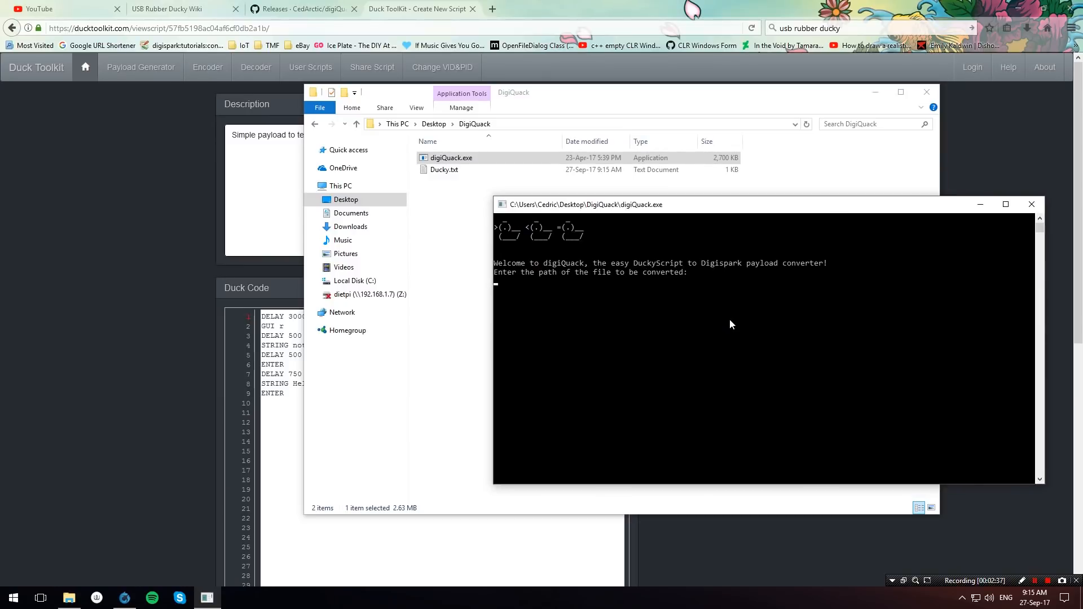
left_click(445, 170)
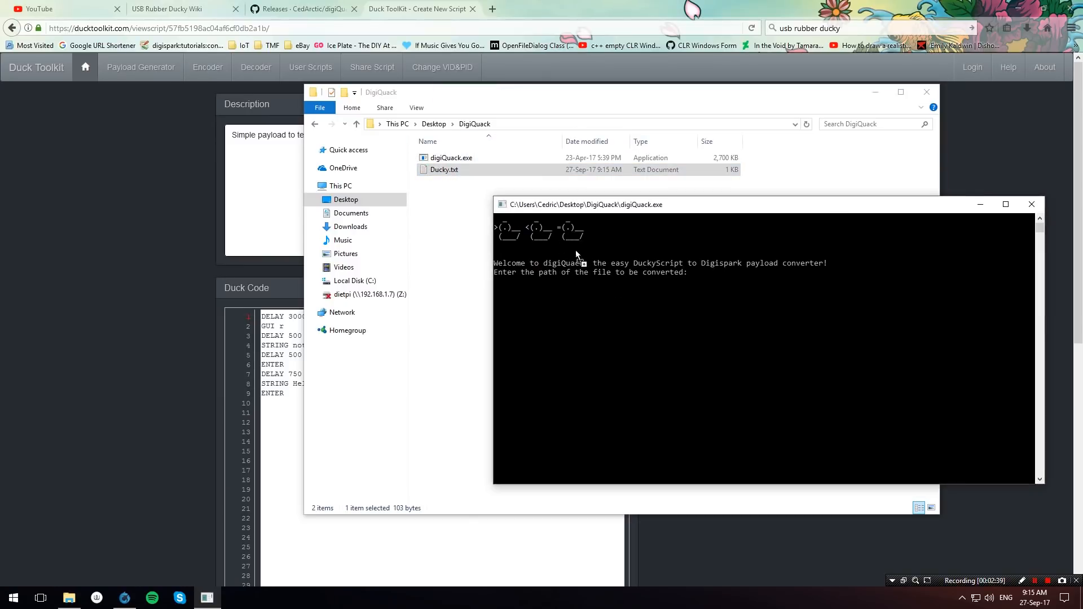
type("C:\\Users\\Cedric\\Desktop\\DigiQuack\\Ducky.txt")
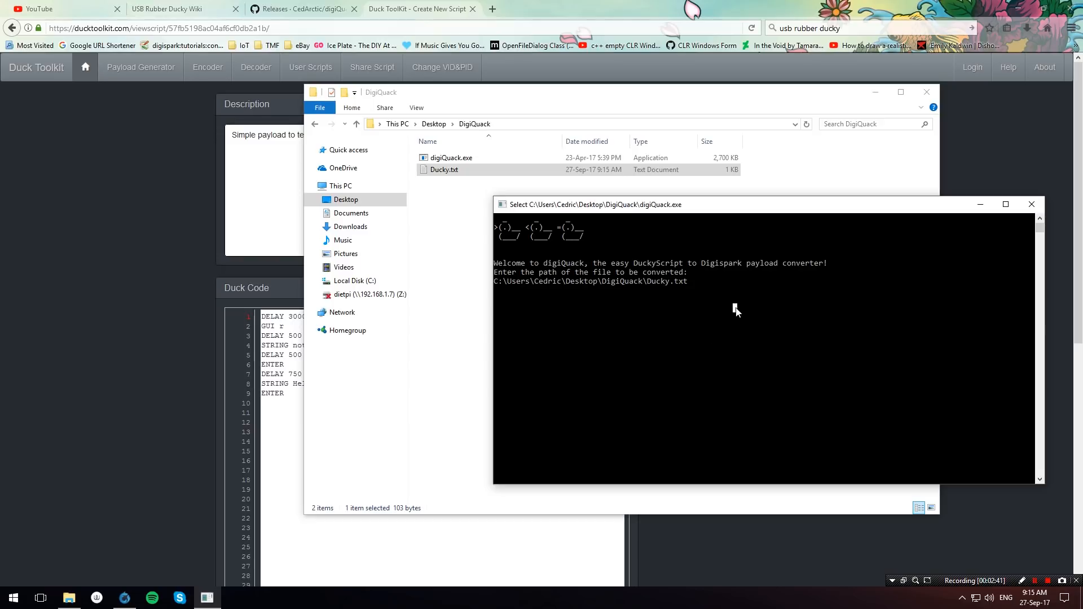
key("Return")
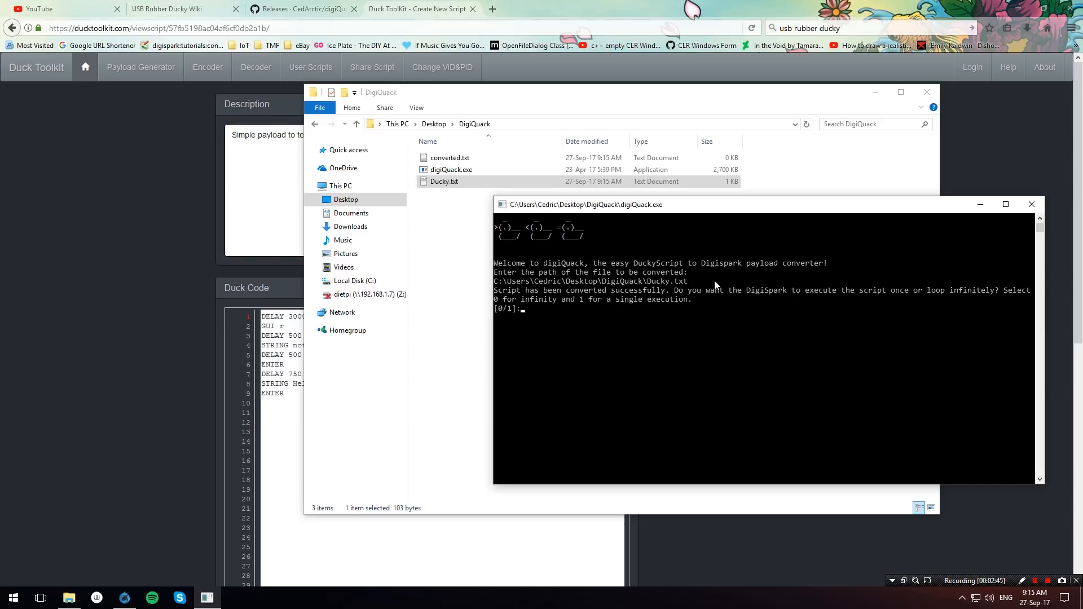
mouse_move(731, 301)
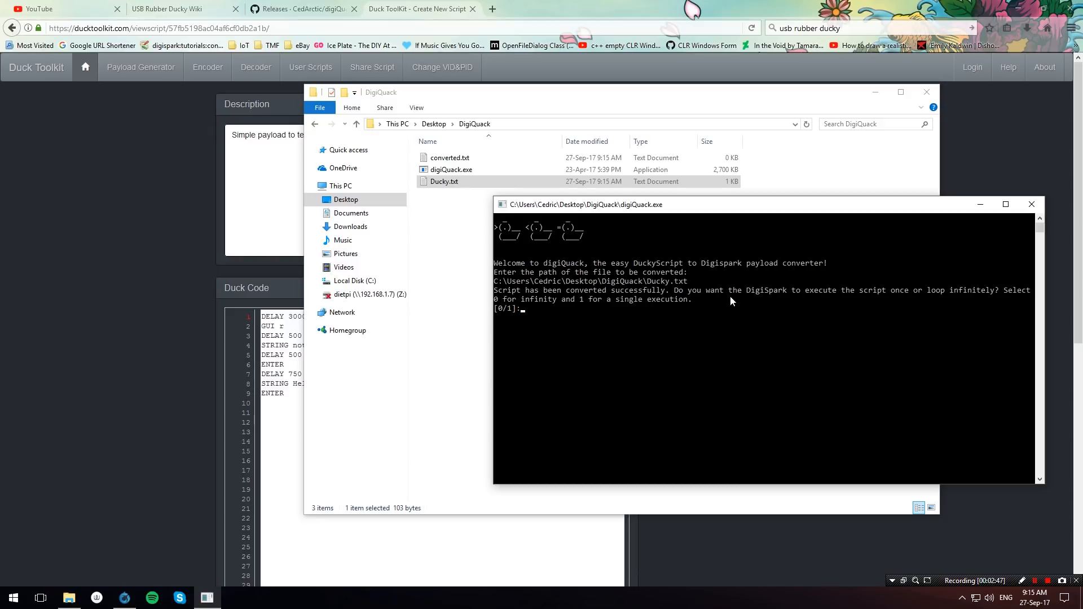
mouse_move(789, 314)
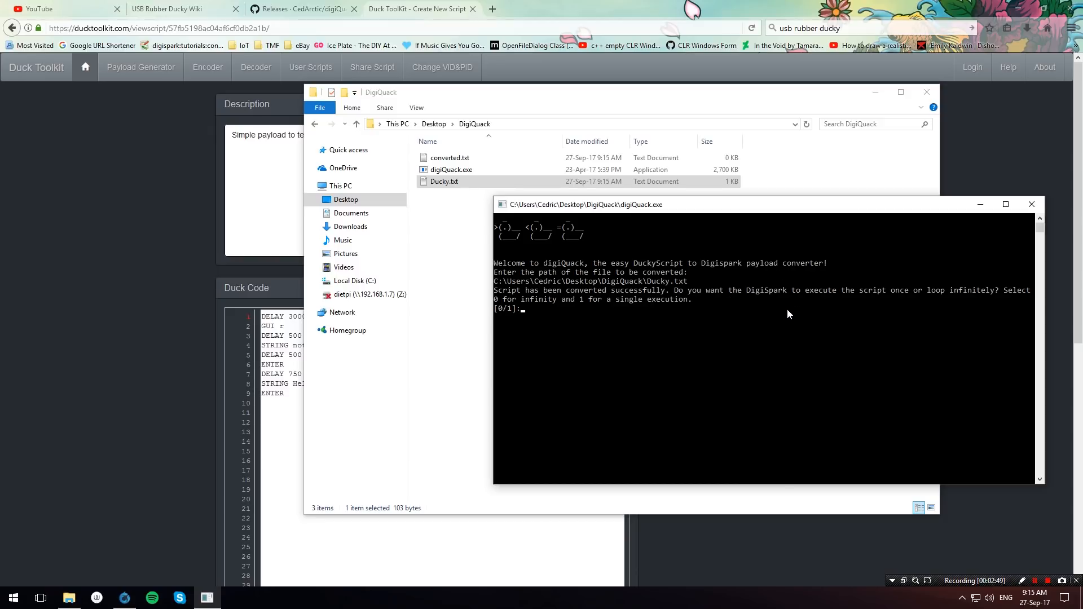
mouse_move(915, 292)
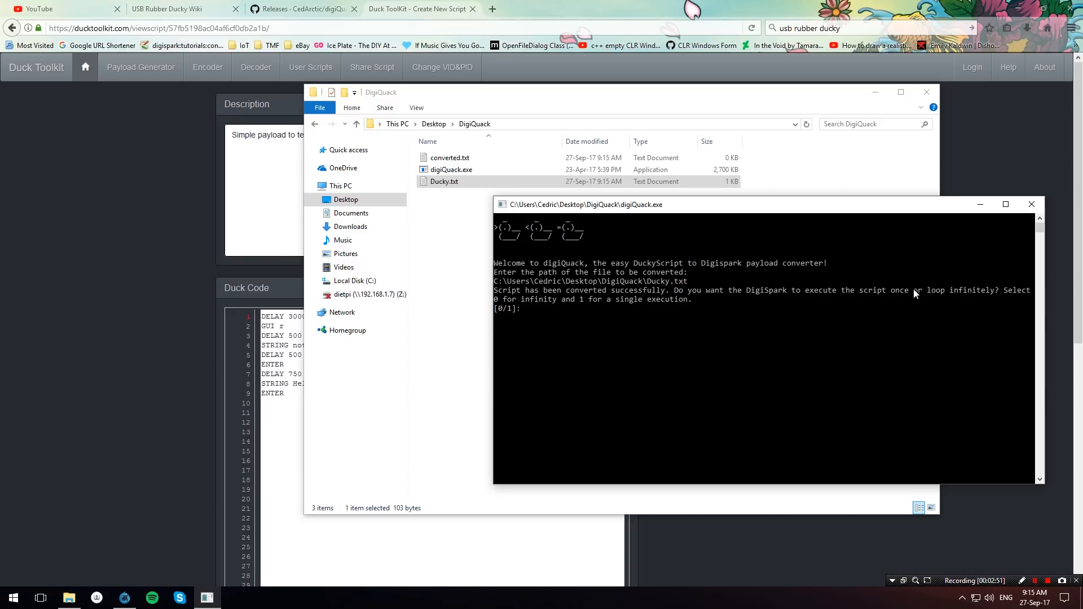
mouse_move(916, 311)
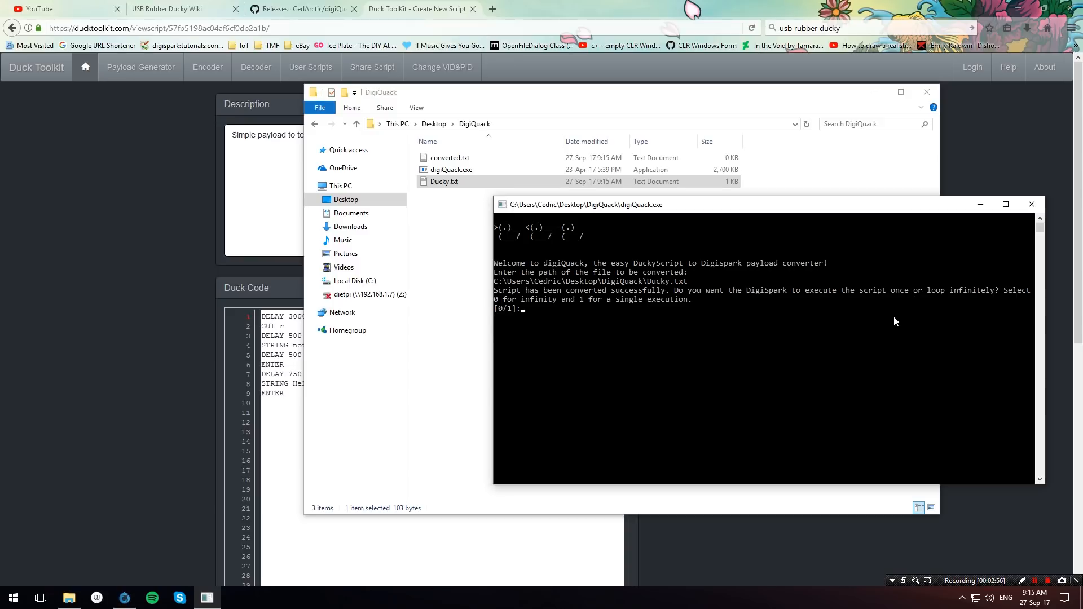
Close the converter and open the new converted.txt in Notepad
left_click(1030, 205)
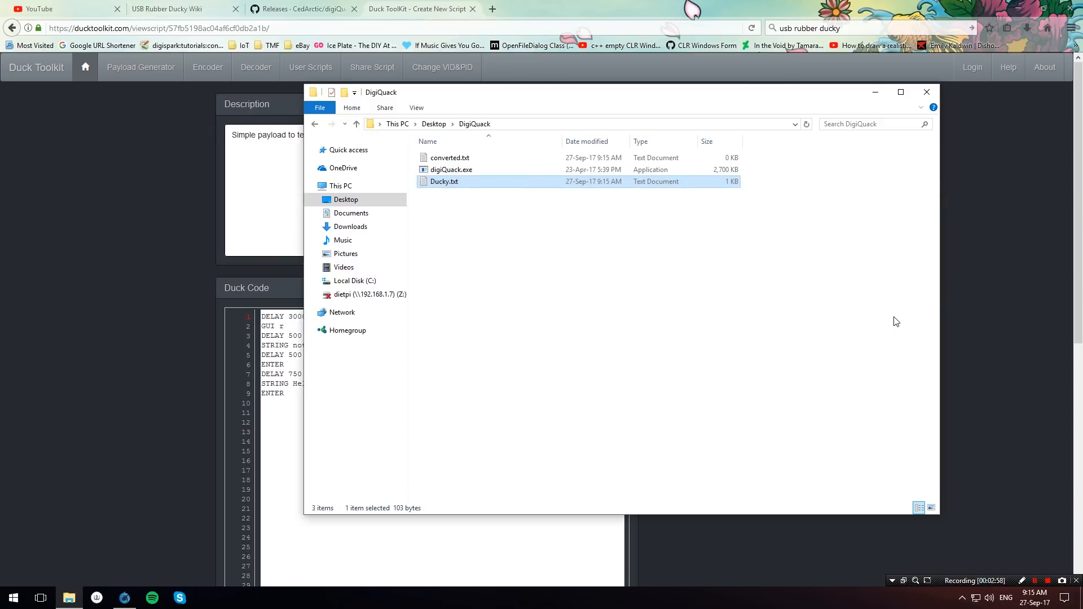
left_click(449, 158)
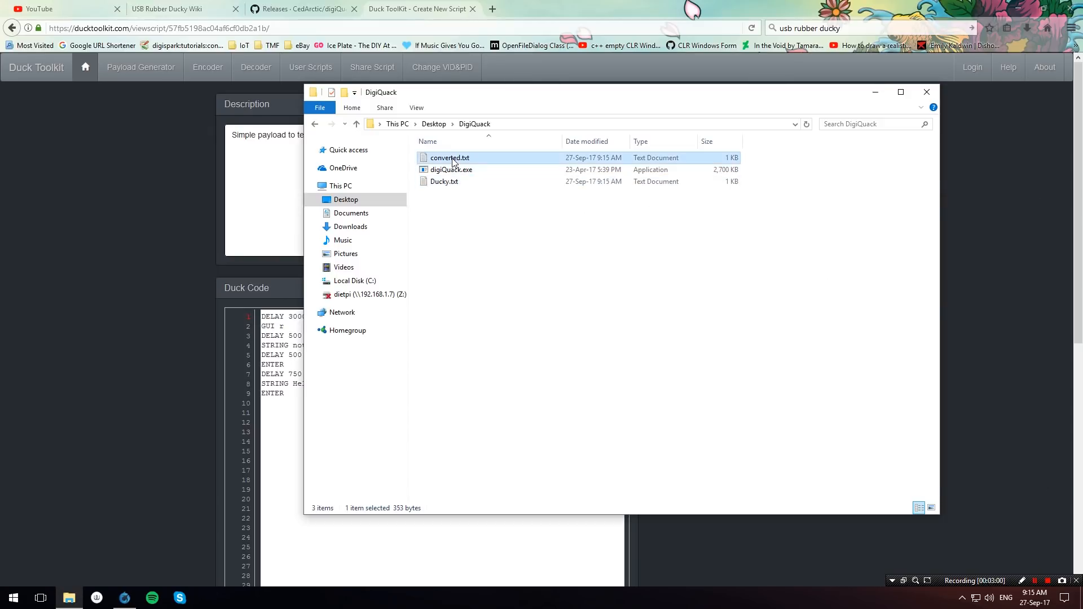
mouse_move(485, 161)
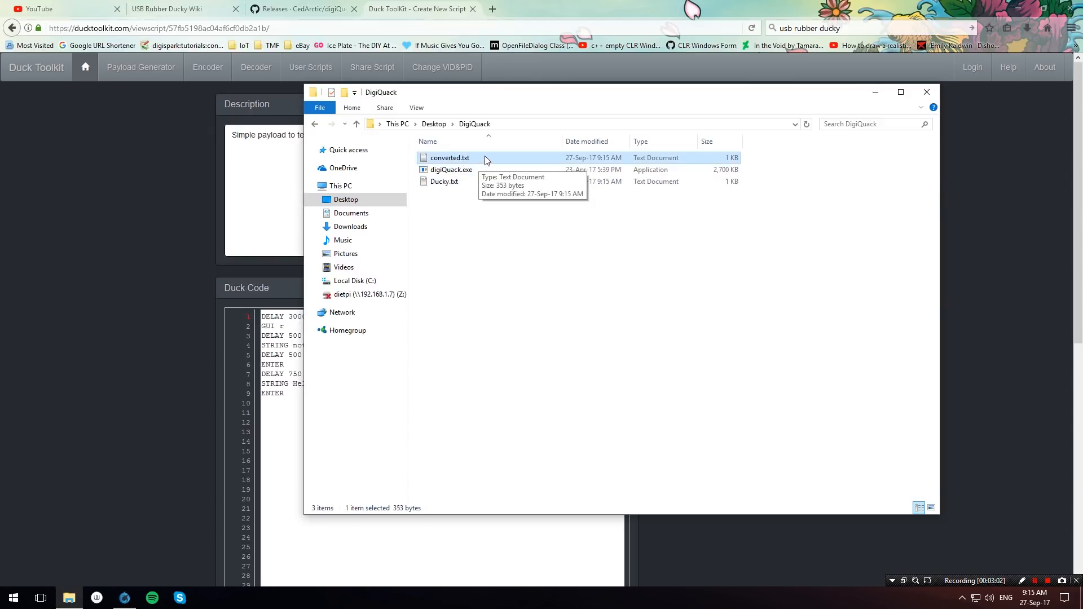
double_click(449, 158)
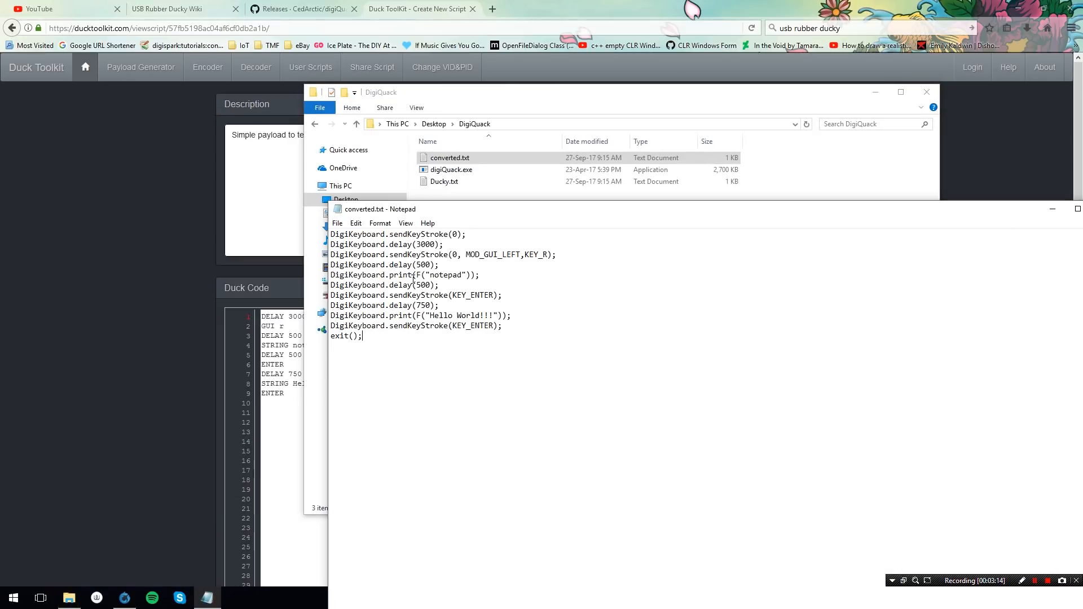
mouse_move(416, 212)
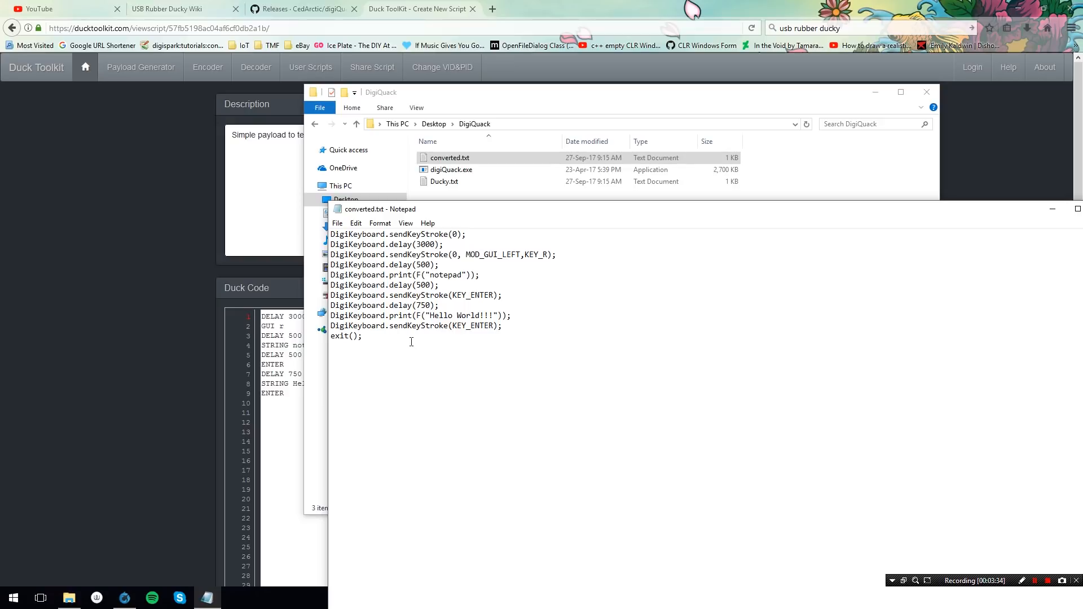
Select the exit(); call on converted.txt's last line, then return to the digiQuack releases page
left_click(521, 253)
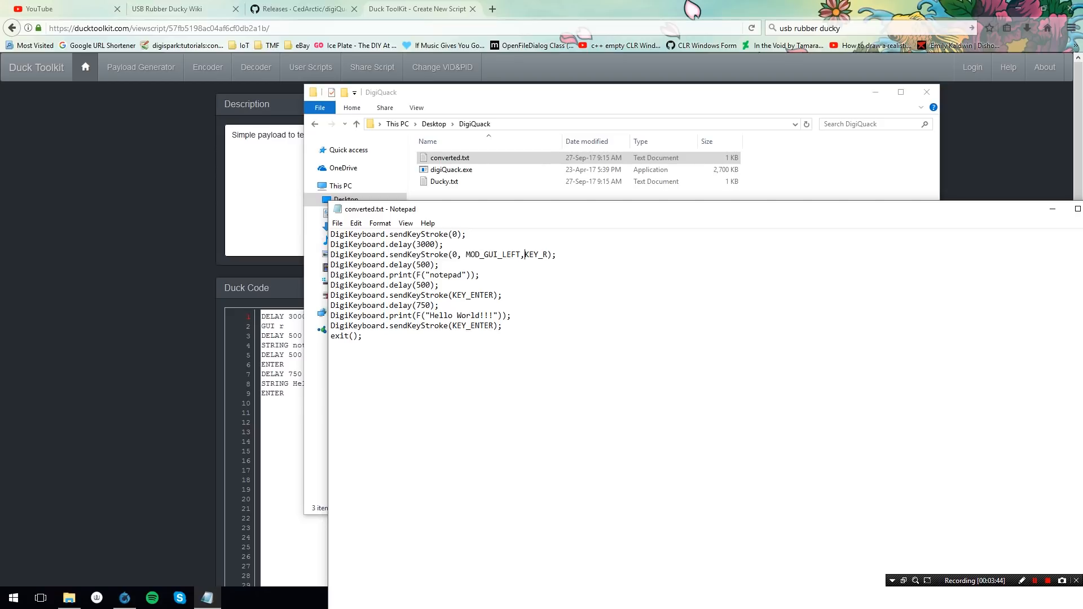
double_click(346, 335)
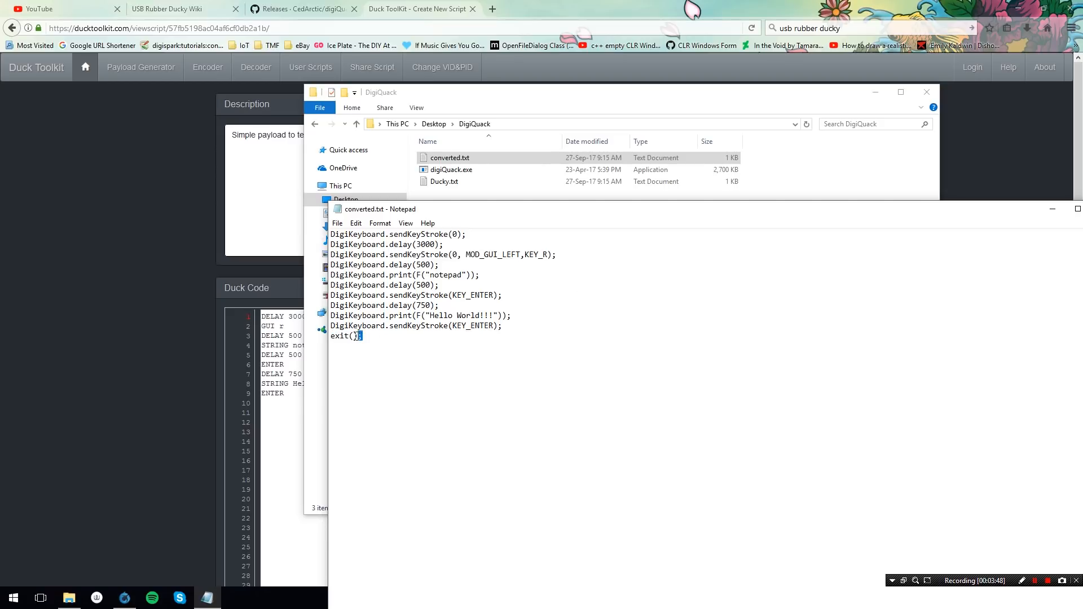
double_click(345, 336)
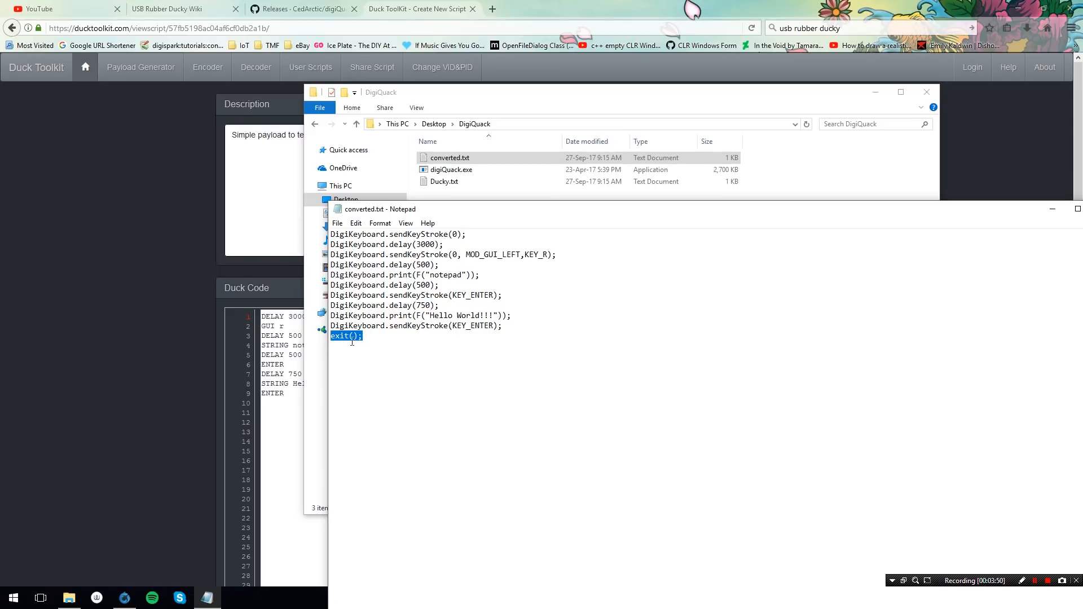
left_click(297, 8)
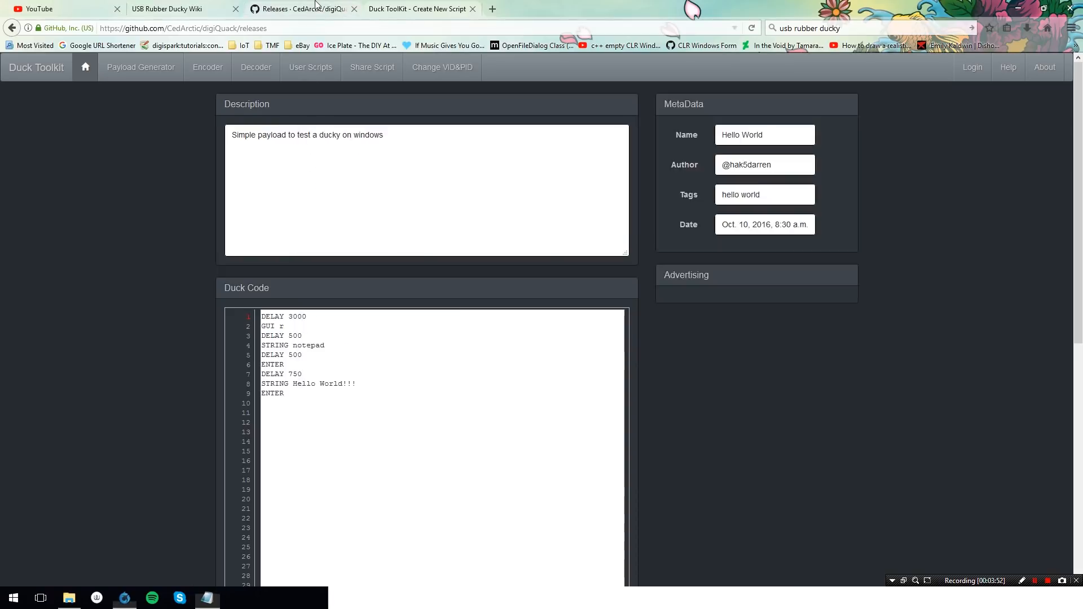
Navigate from the digiQuack repository to its commits and view the Bug Fix commit 666a5d7
left_click(300, 8)
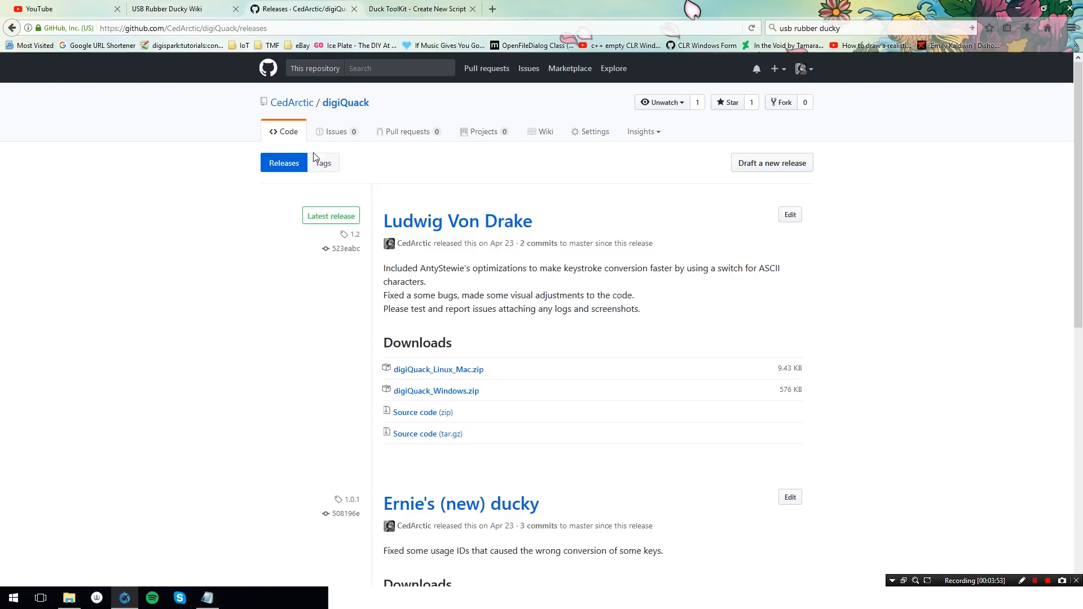
left_click(345, 103)
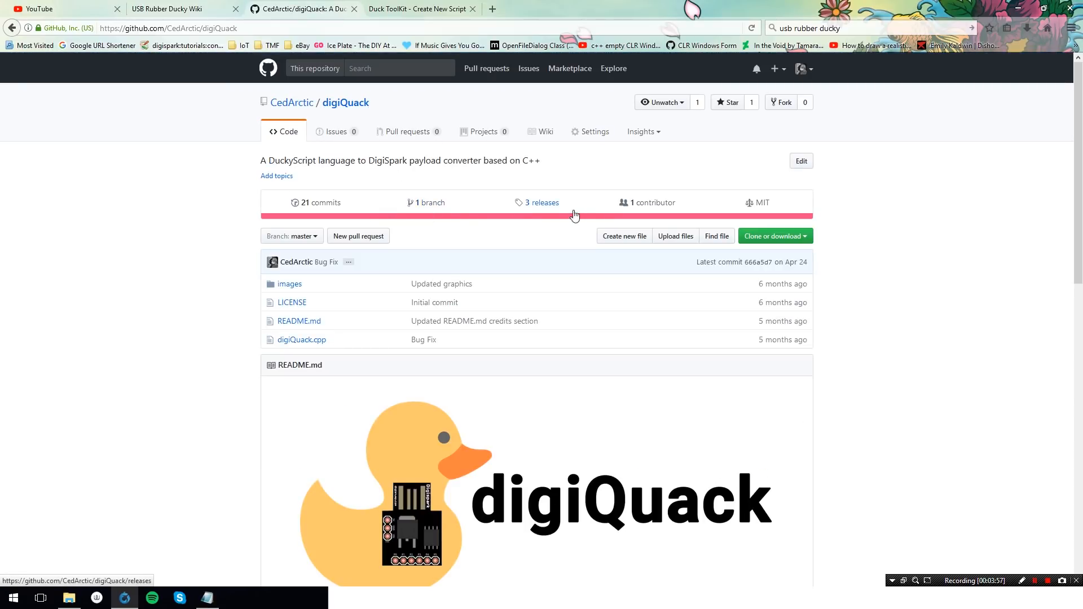
left_click(319, 202)
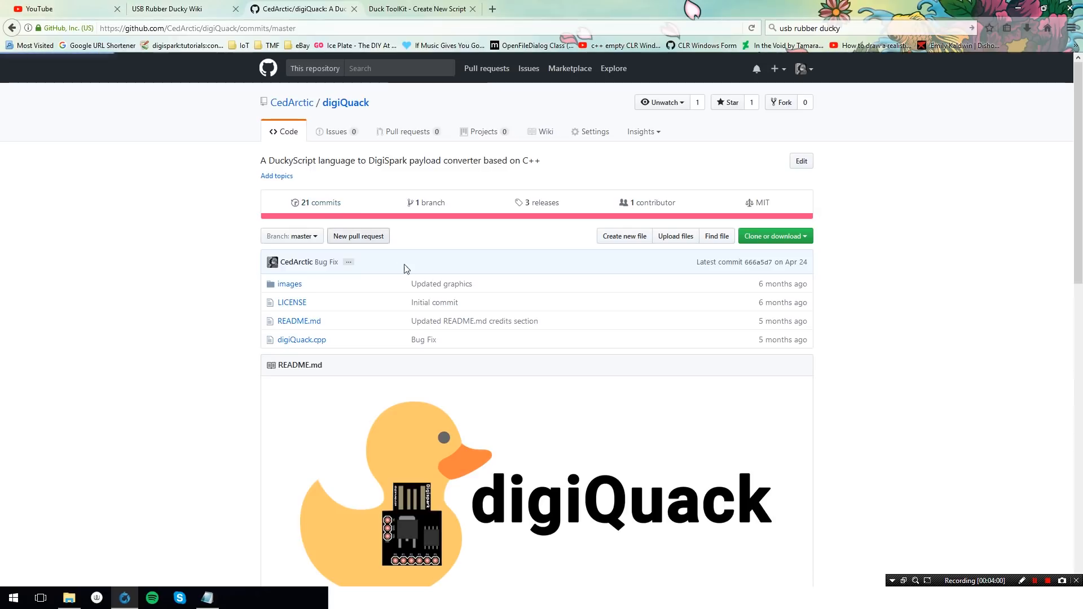
left_click(316, 202)
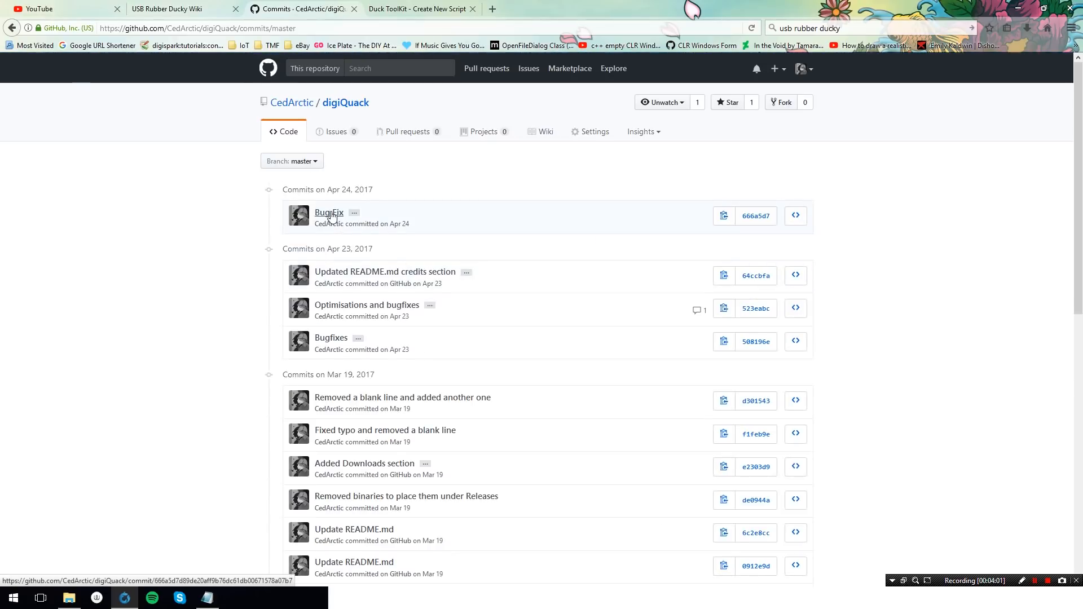
left_click(329, 212)
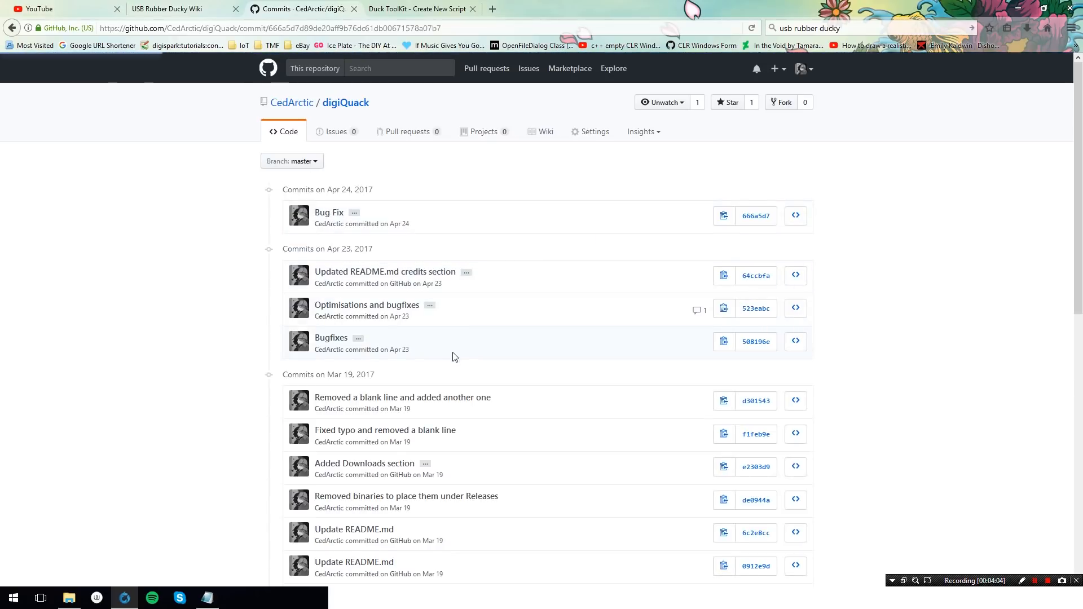
left_click(328, 212)
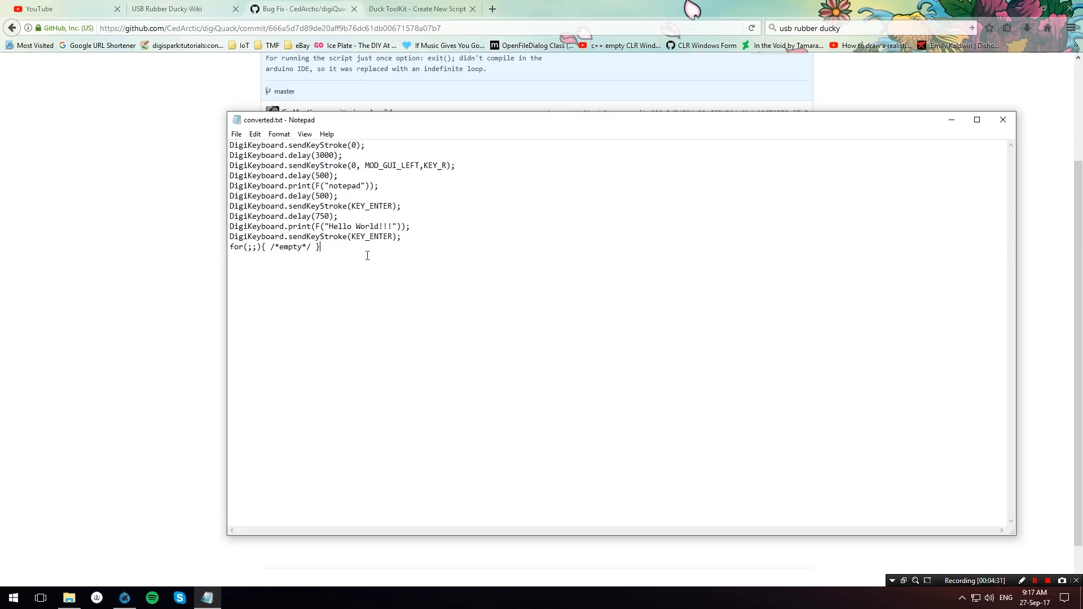
Select all of the converted code ending in for(;;){ /*empty*/ } and then deselect it
key("ctrl+a")
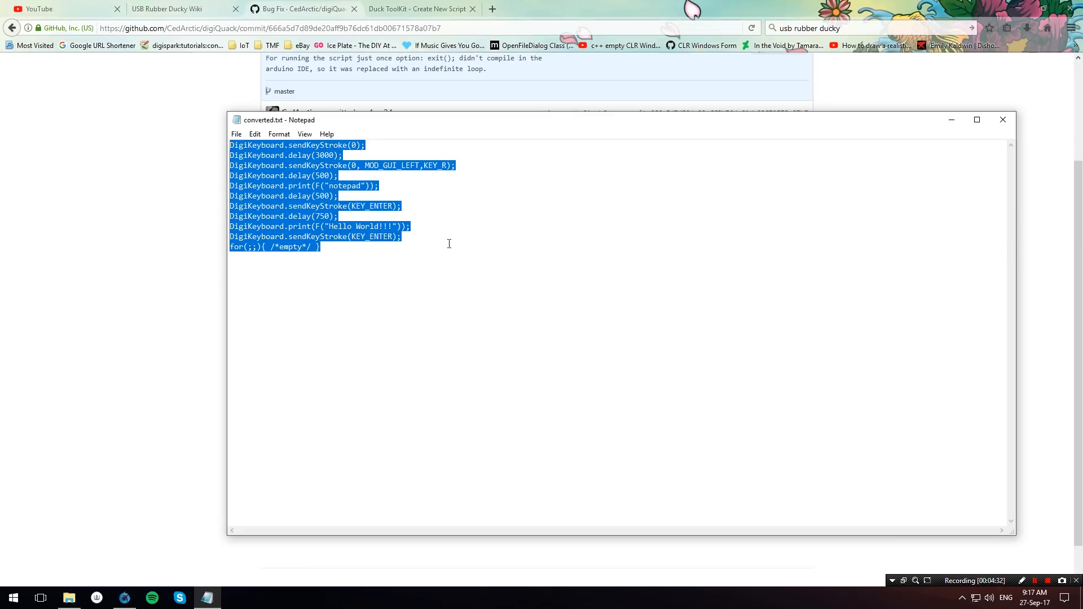
left_click(577, 262)
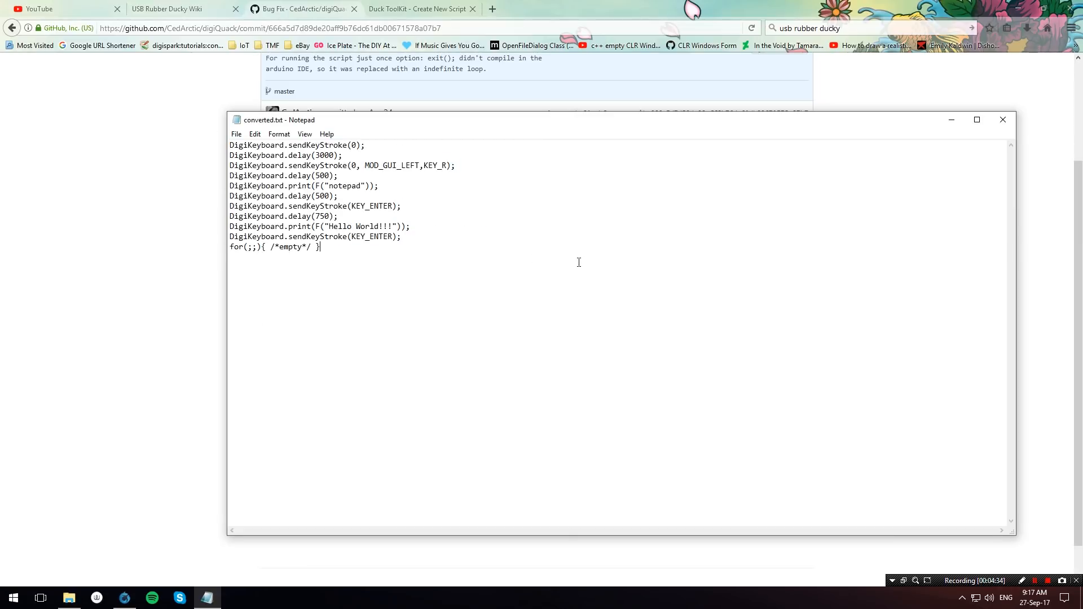